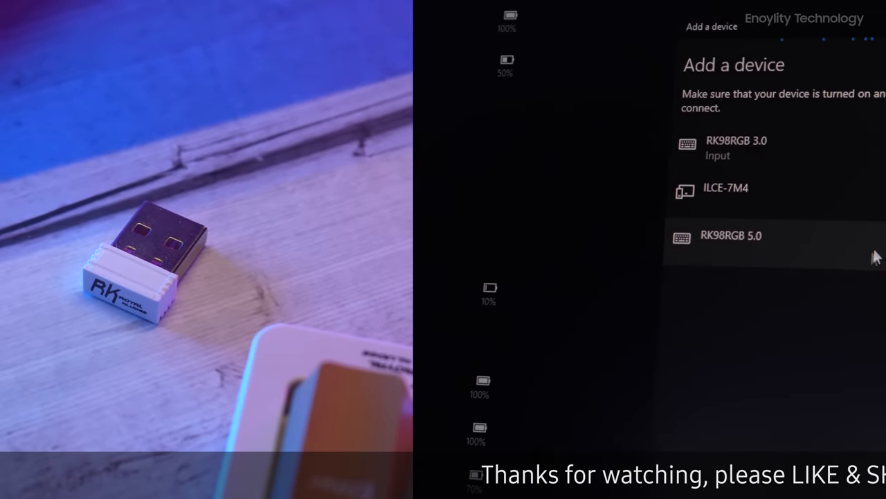
- Pair the RK98RGB 5.0 keyboard from the Add a device list so it shows Connecting
{"action": "left_click", "coordinate": [731, 236]}
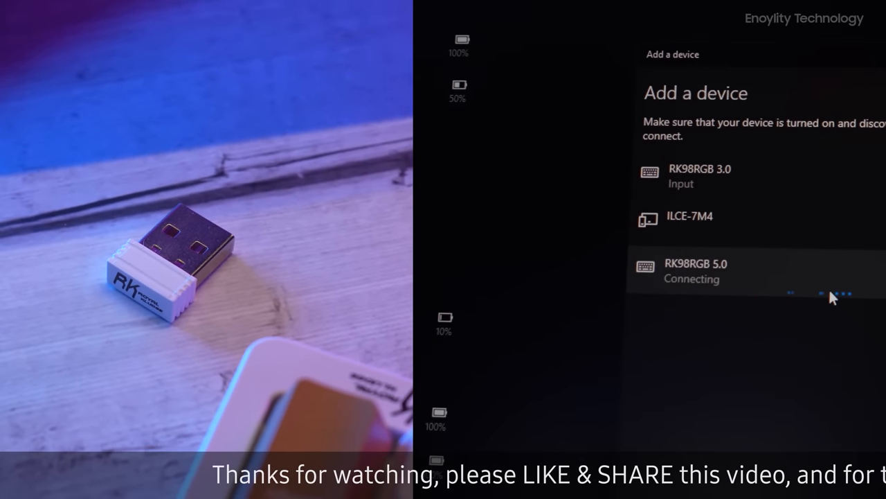